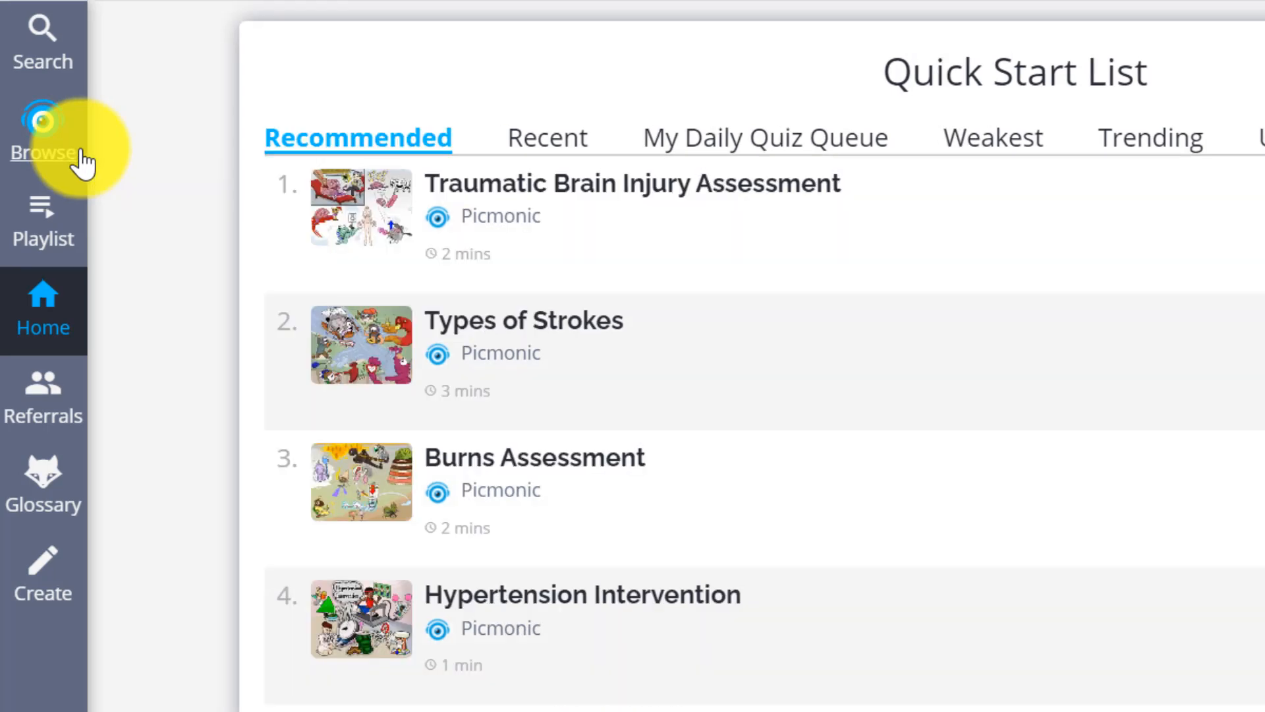
Switch from Home to the Browse section to see course and topic categories
left_click(43, 141)
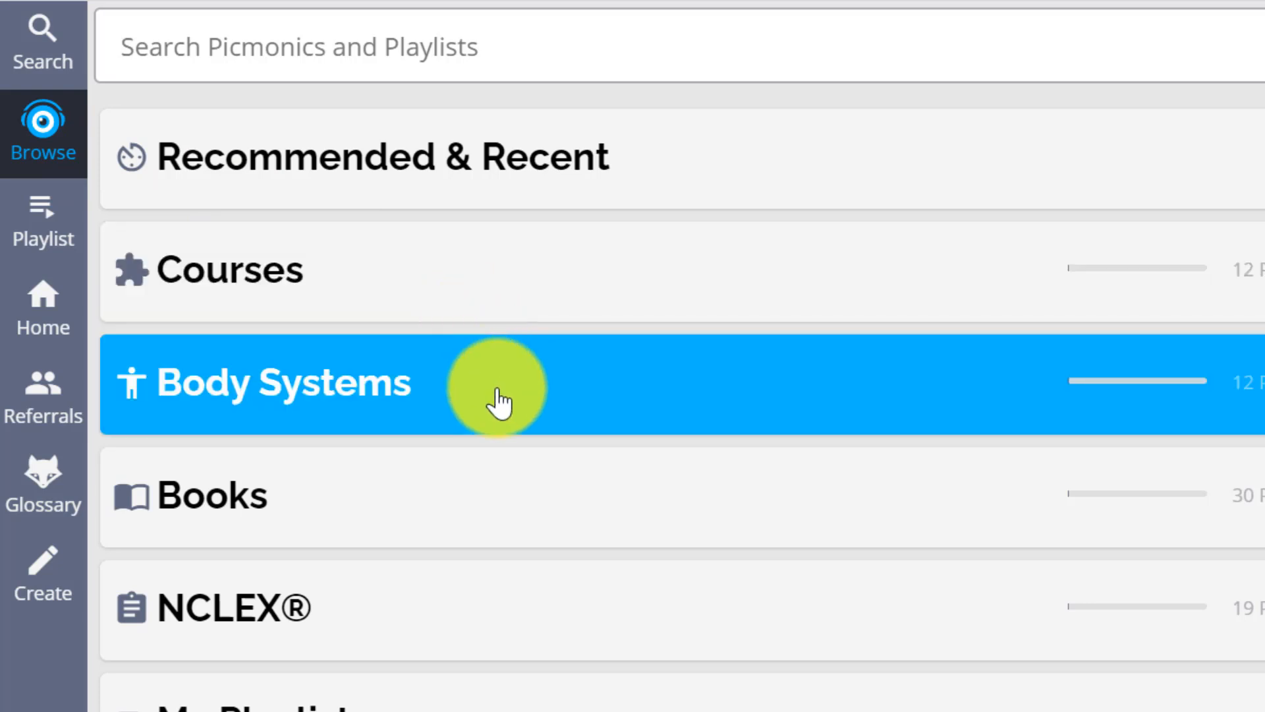
mouse_move(476, 497)
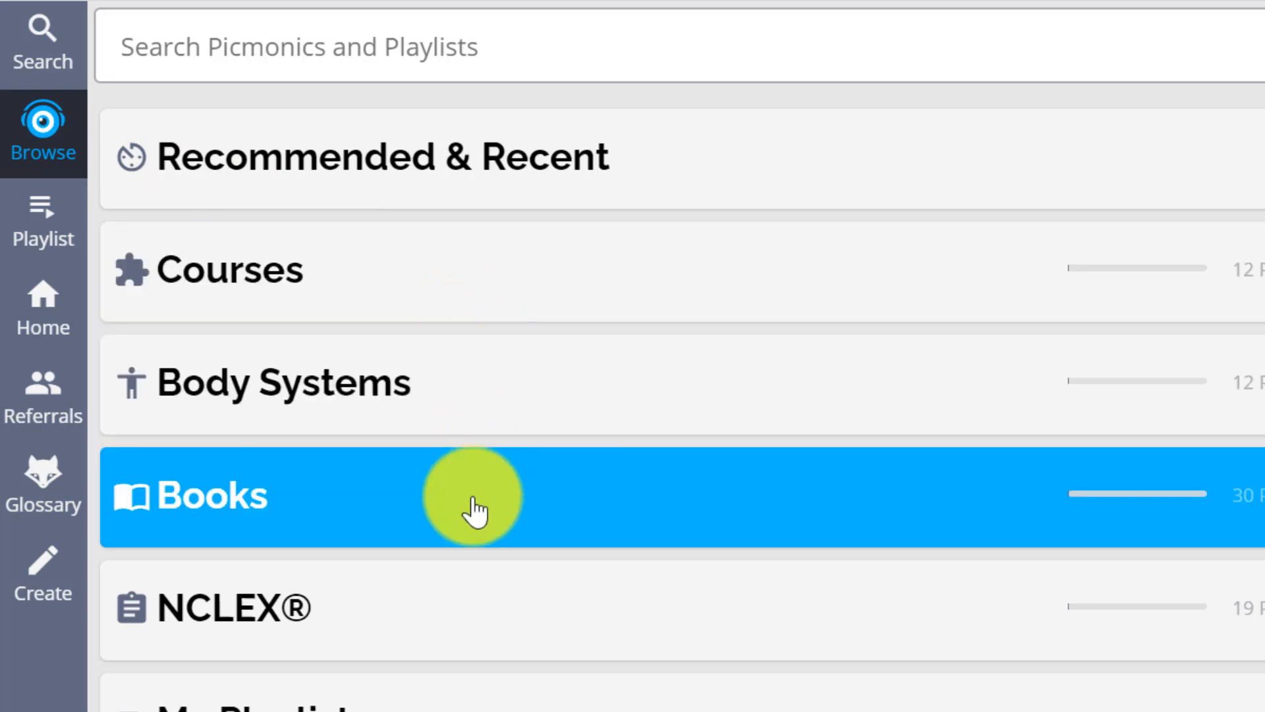
mouse_move(480, 504)
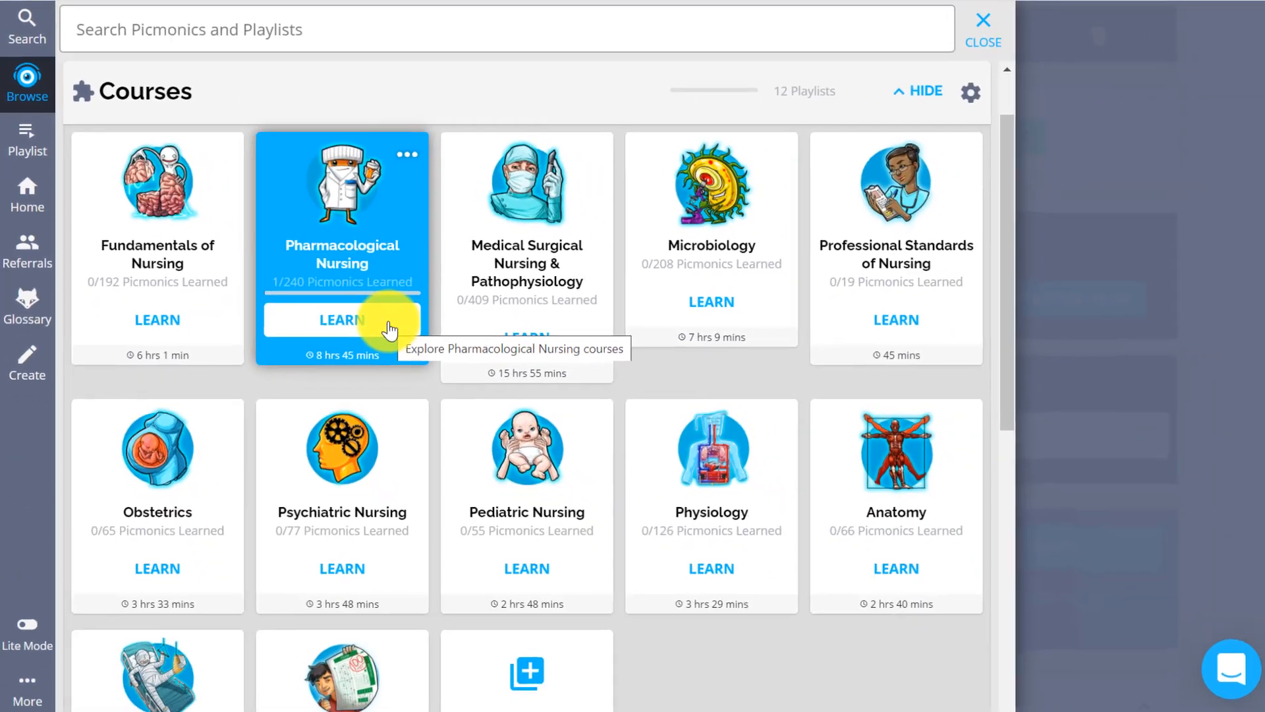
Open the Pharmacological Nursing course and scroll to the Cromolyn (Mast Cell Stabilizers) picmonic
left_click(341, 320)
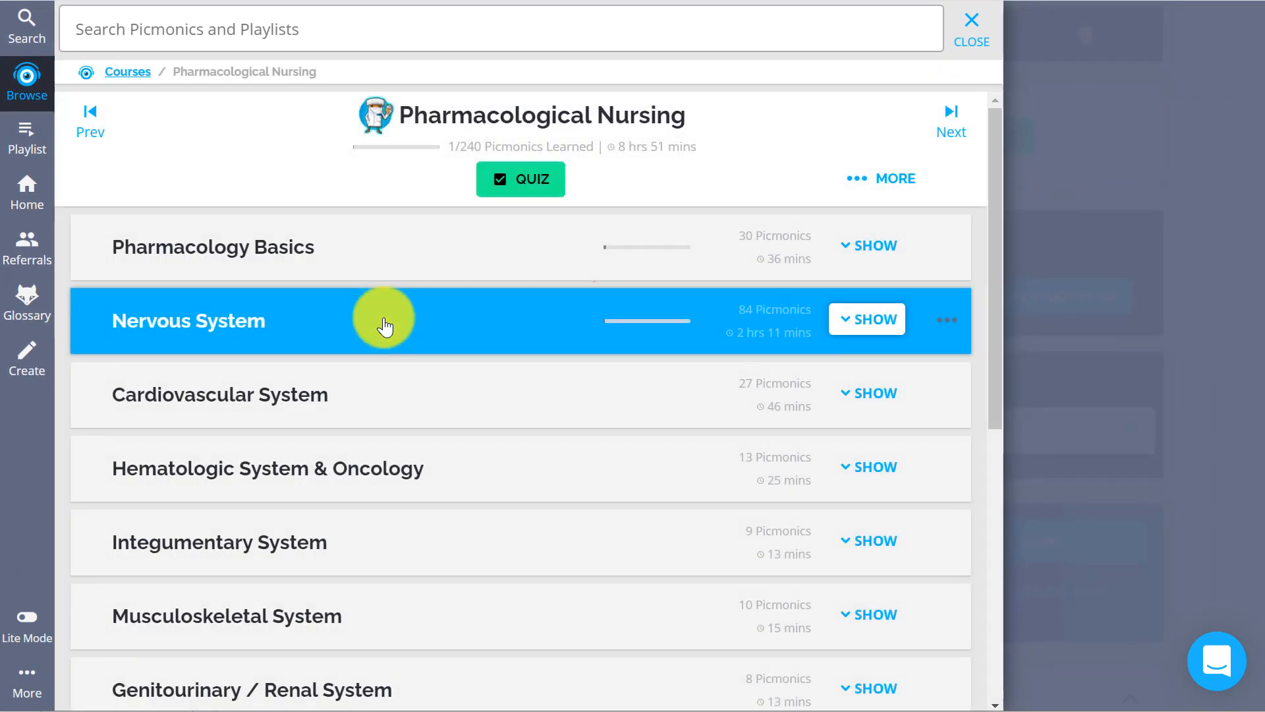
scroll("down", 3)
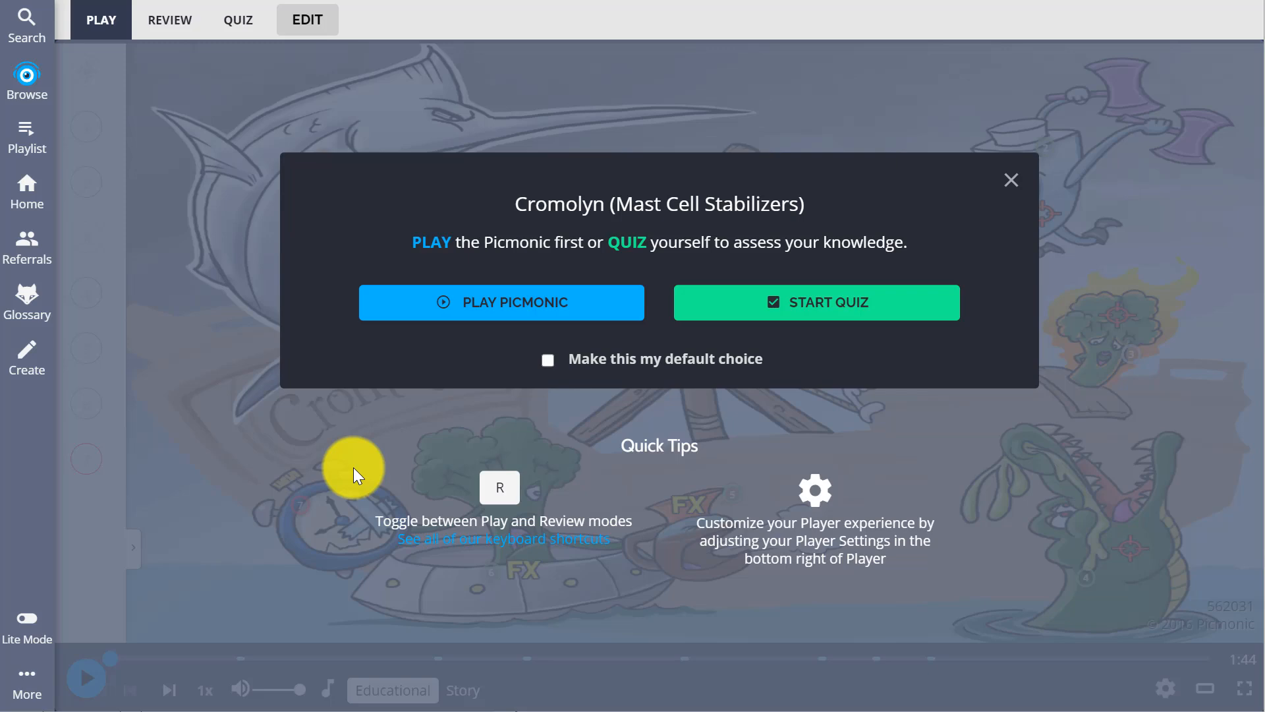
Play the Cromolyn picmonic's Educational audio, skipping ahead near the end
left_click(501, 302)
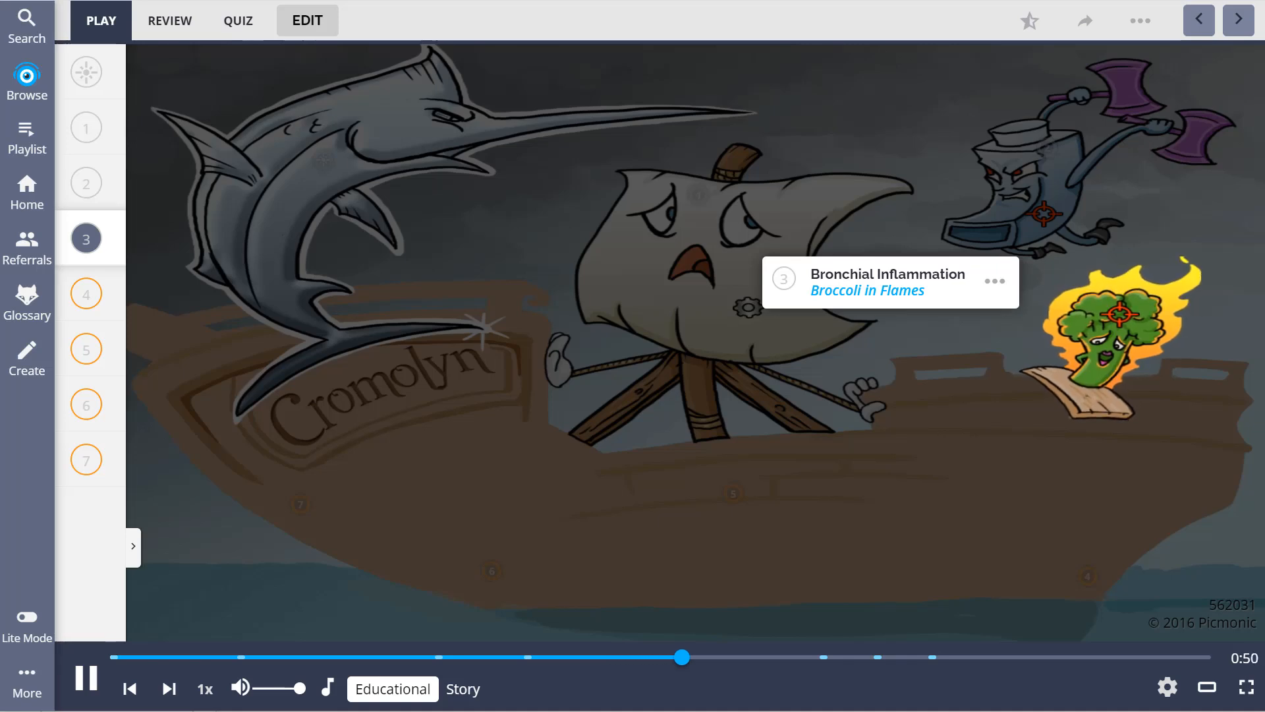
left_click(86, 293)
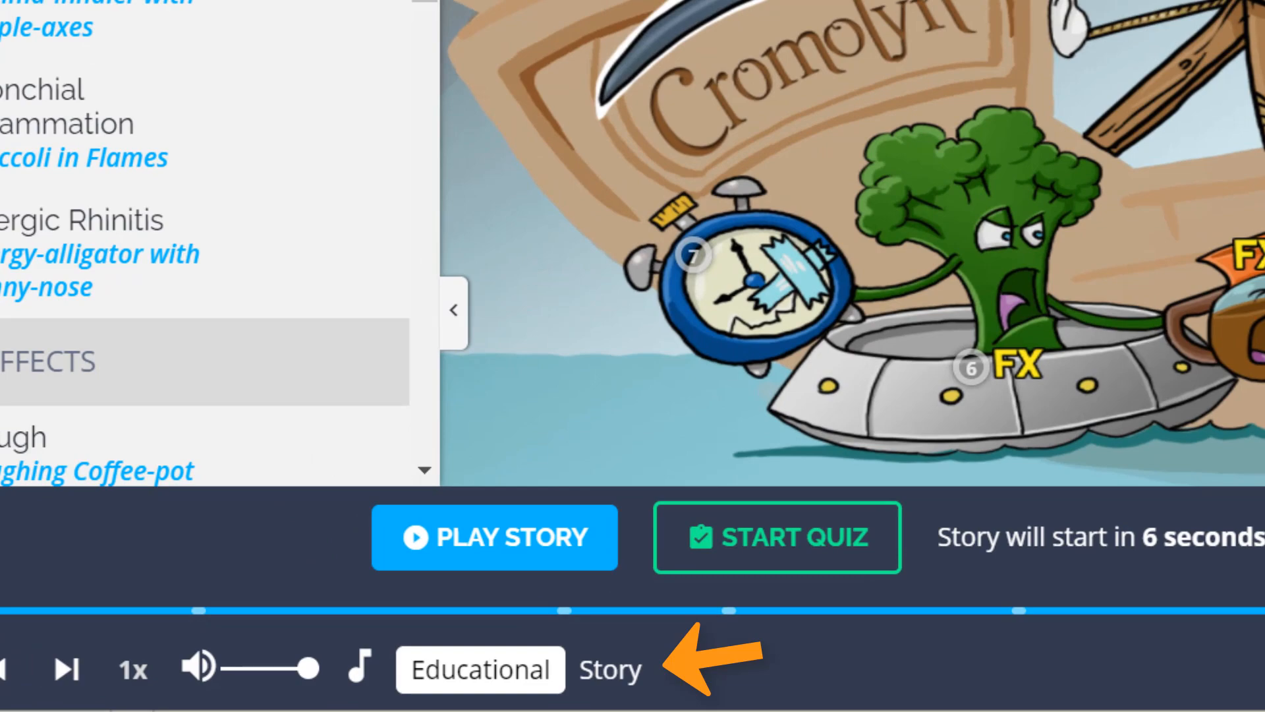
Play the Cromolyn Story audio, then start its seven-question quiz
left_click(609, 668)
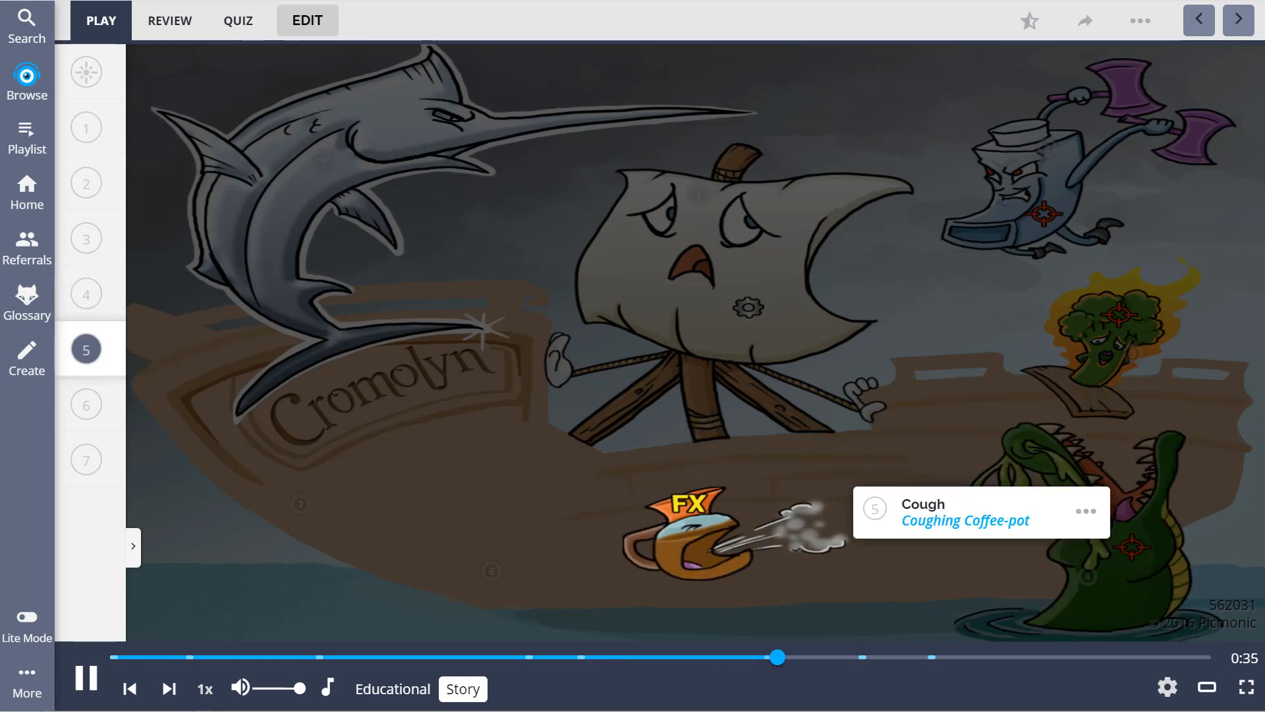
left_click(237, 21)
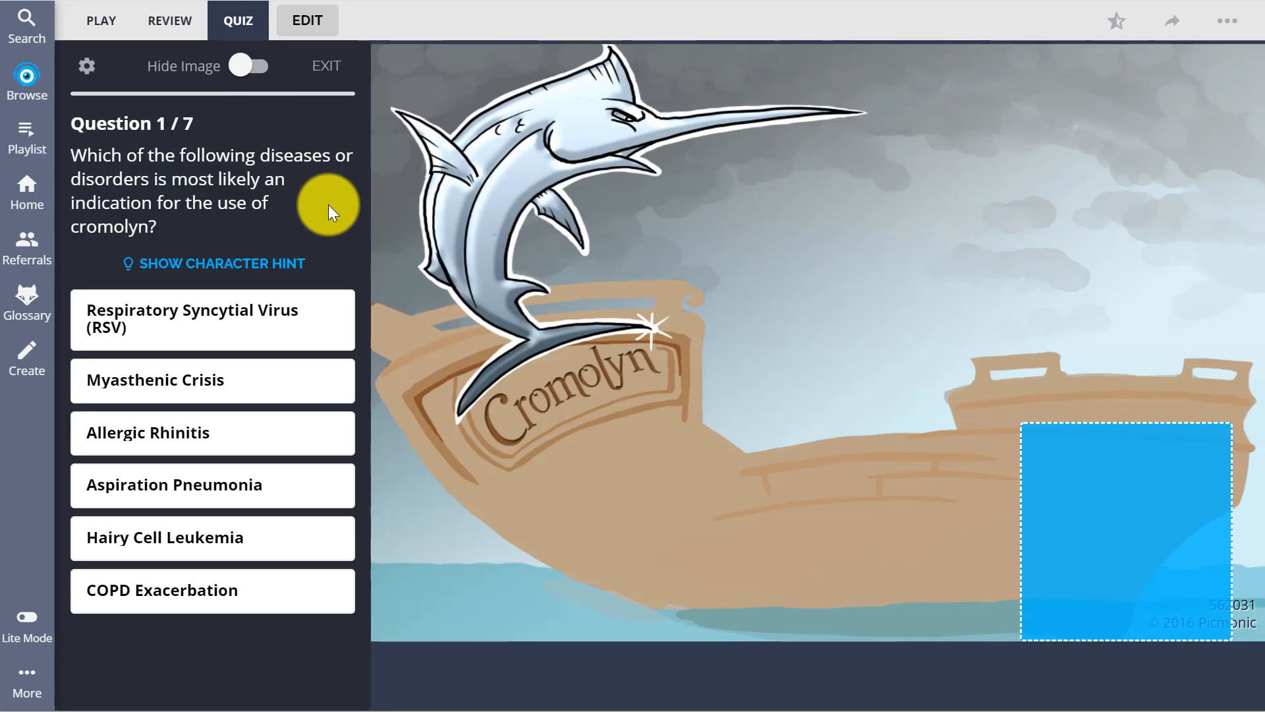
Answer Allergic Rhinitis for question 1 and advance through the remaining Cromolyn quiz questions
left_click(213, 431)
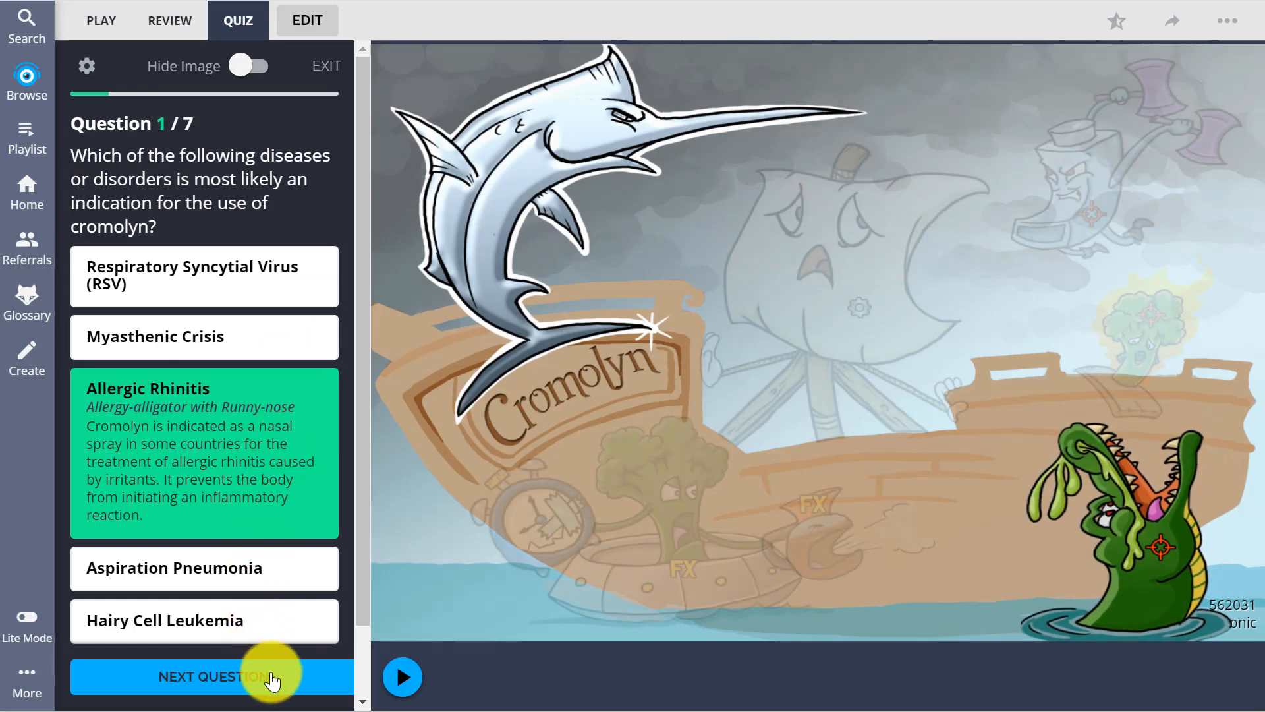
left_click(205, 676)
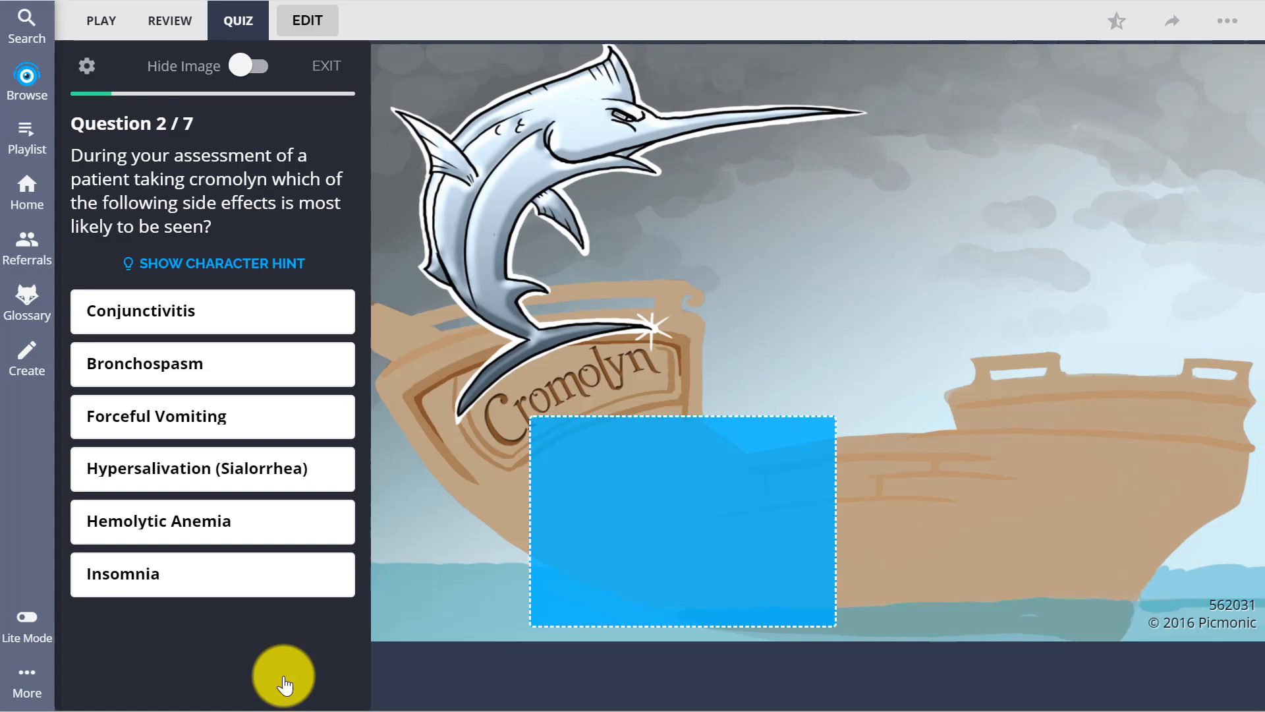
left_click(283, 675)
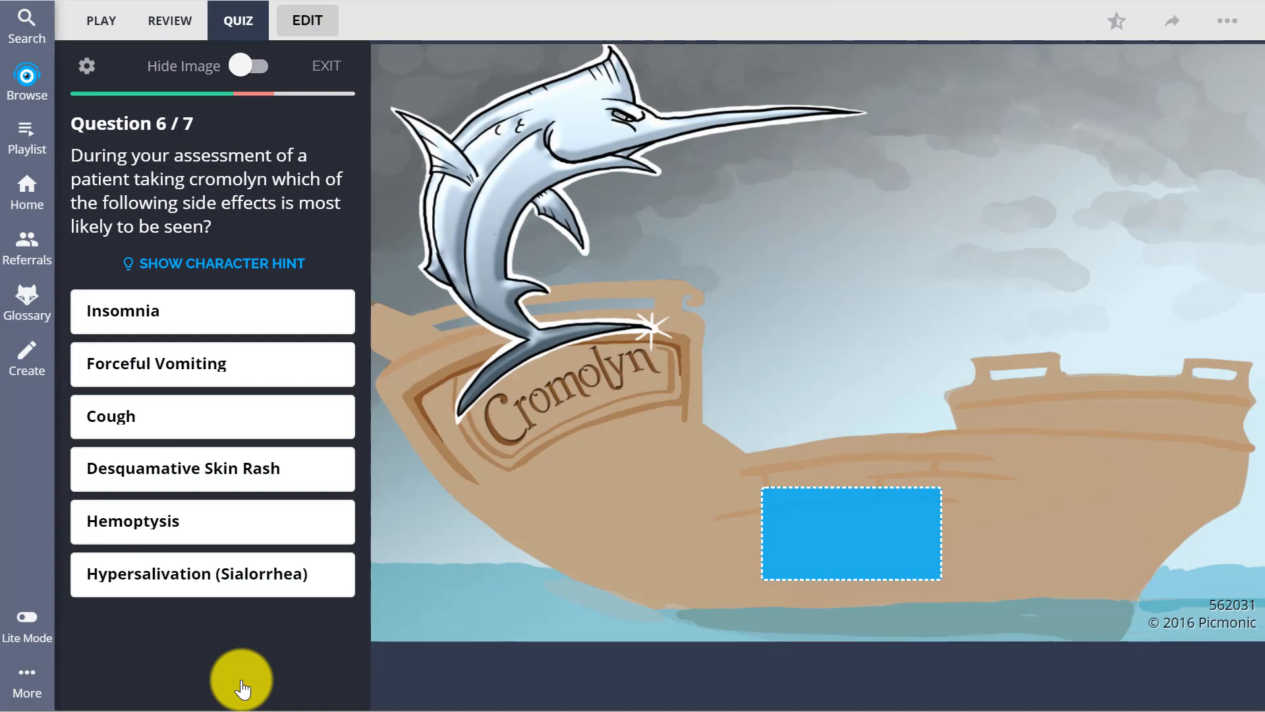
left_click(241, 676)
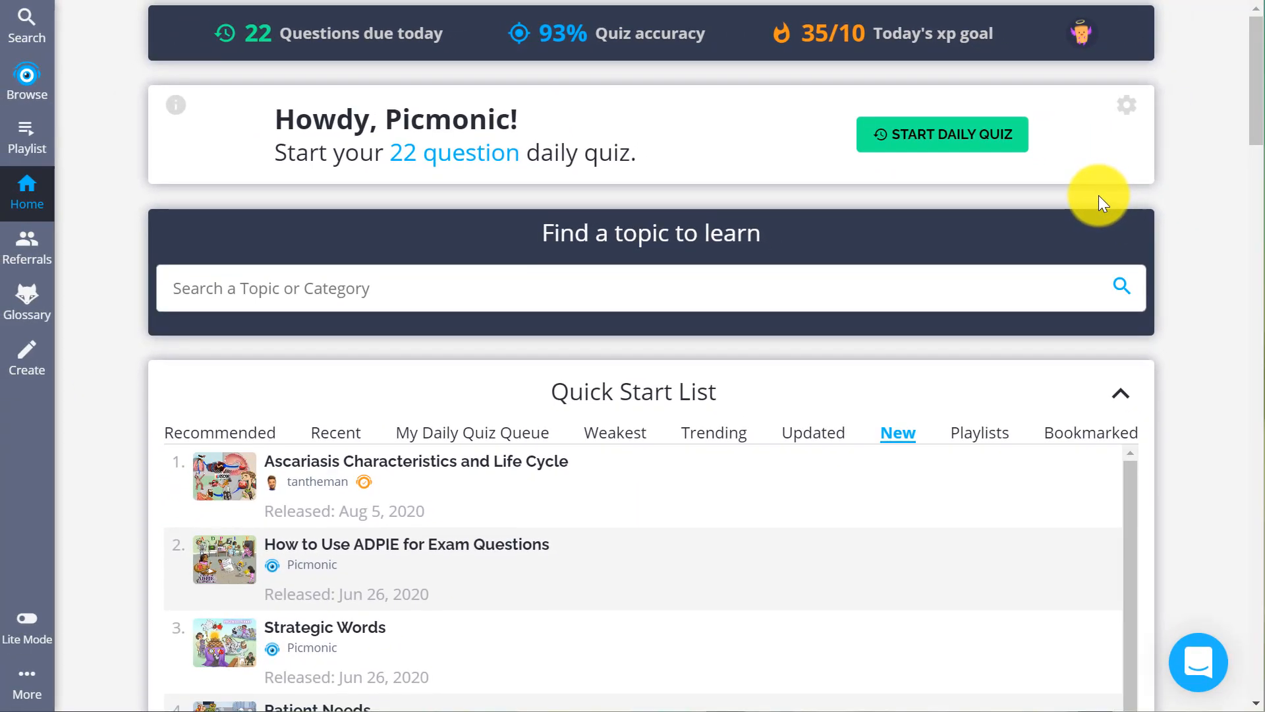
mouse_move(993, 134)
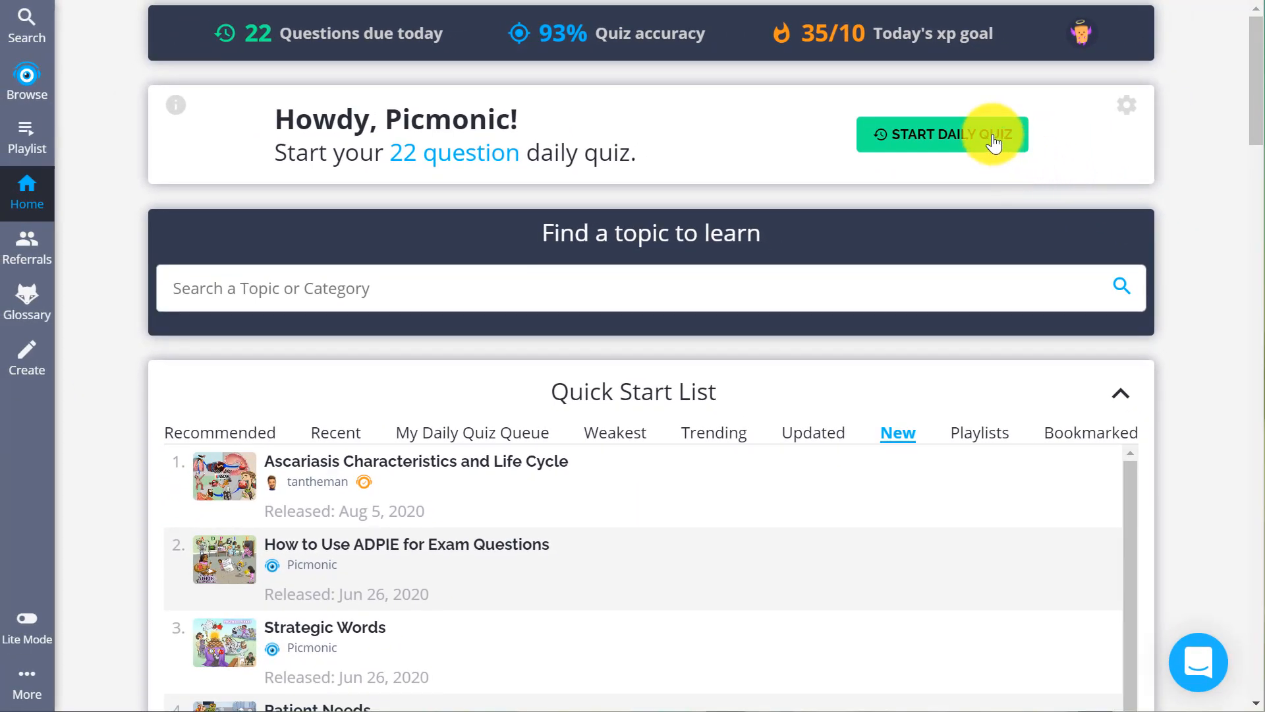